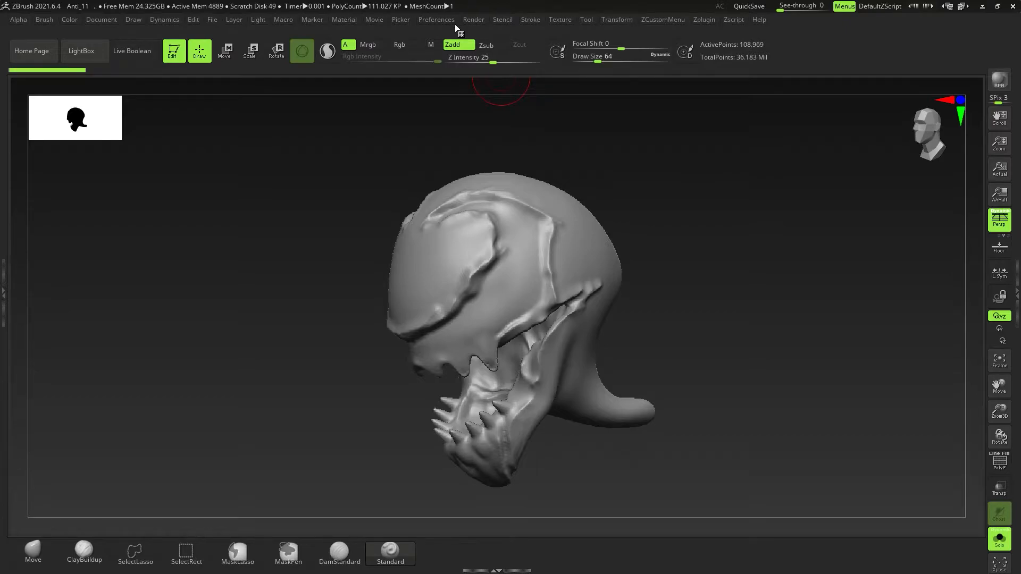
Restore the standard UI, then bring up Preferences and dock it in the right tray.
click(436, 19)
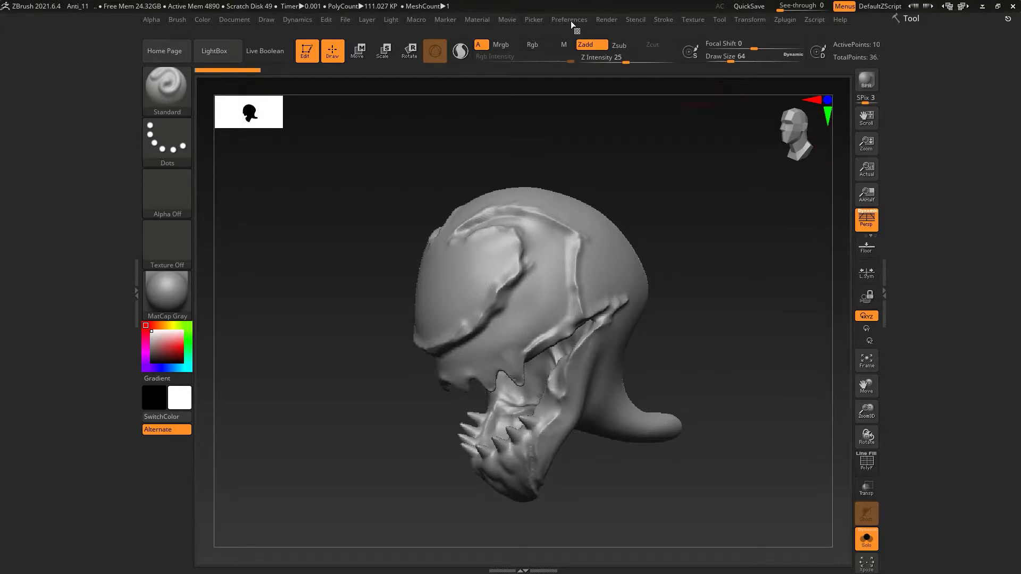
click(568, 19)
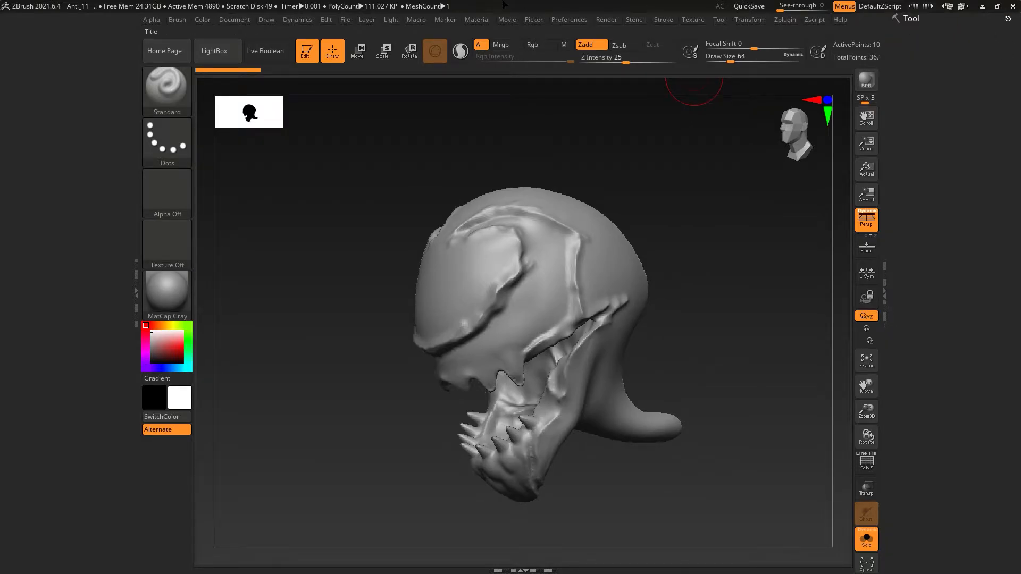
click(568, 19)
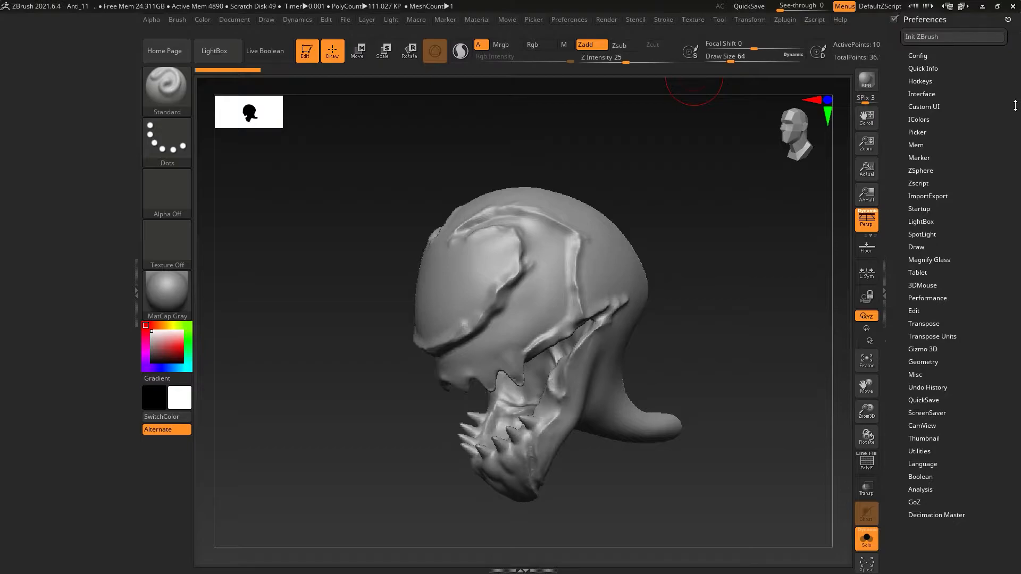
Enable Customize in Config and create a new custom menu named CustomZMenu_02.
click(918, 58)
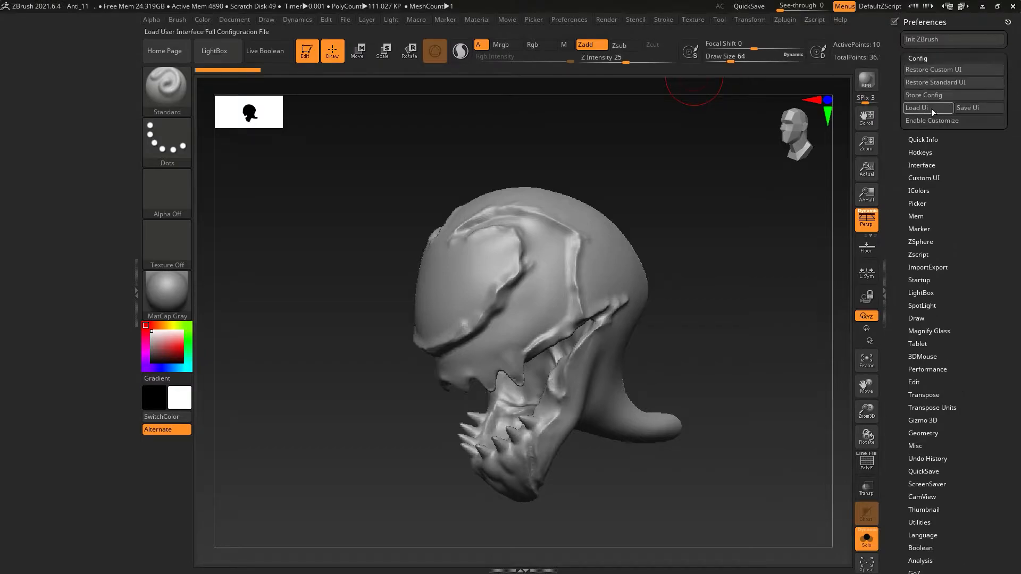
click(932, 121)
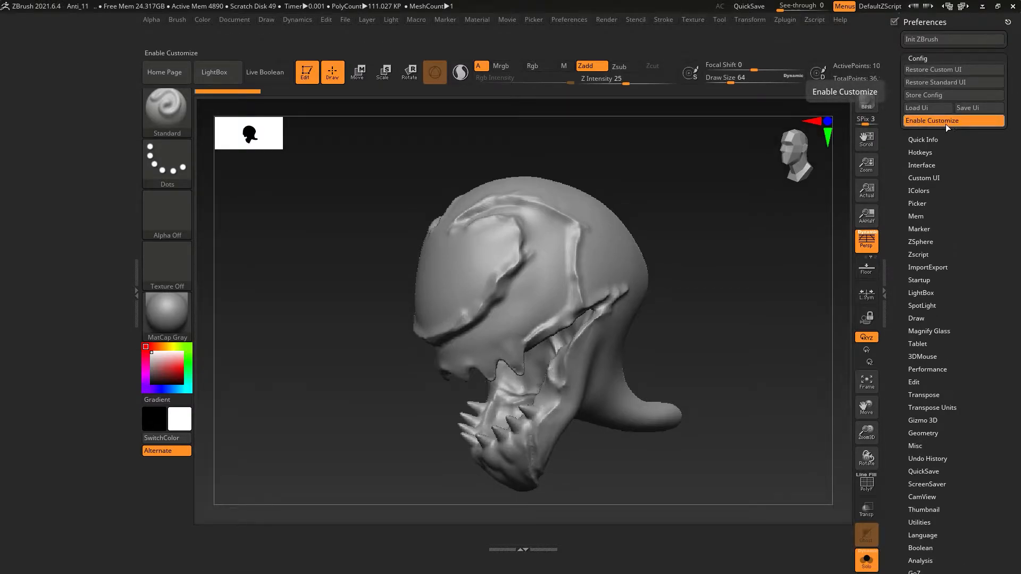
mouse_move(923, 184)
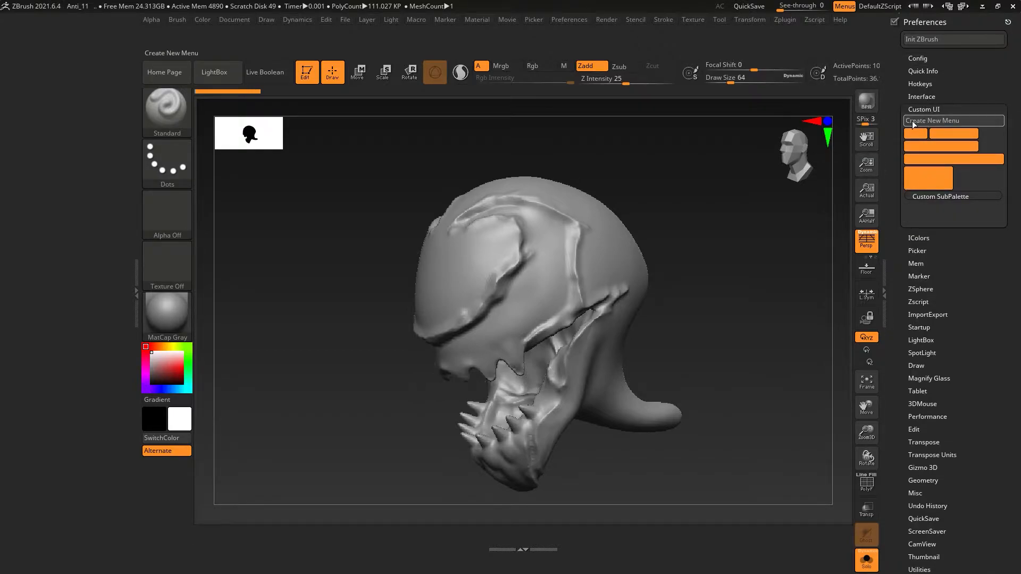
click(934, 120)
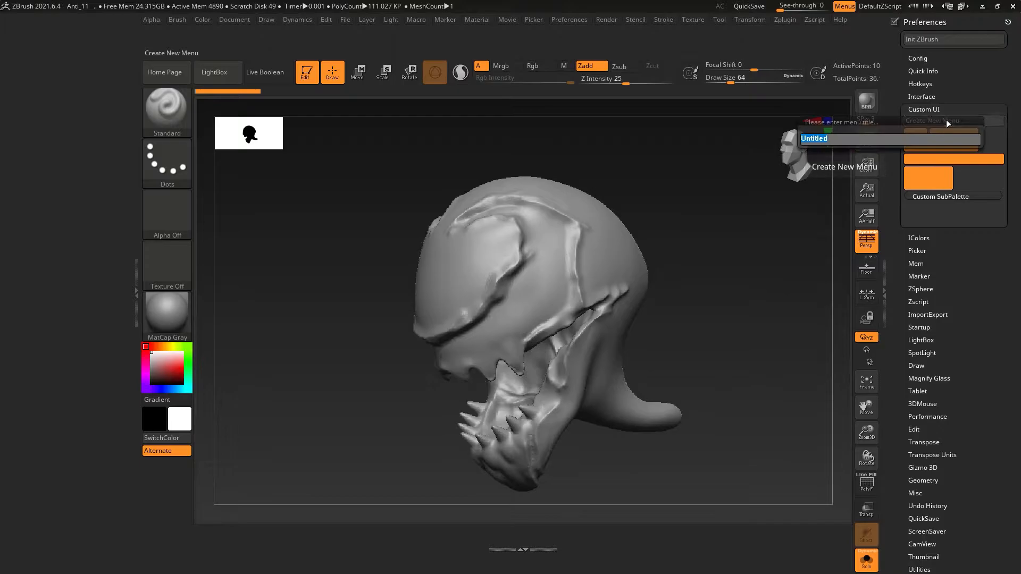
text(Custom)
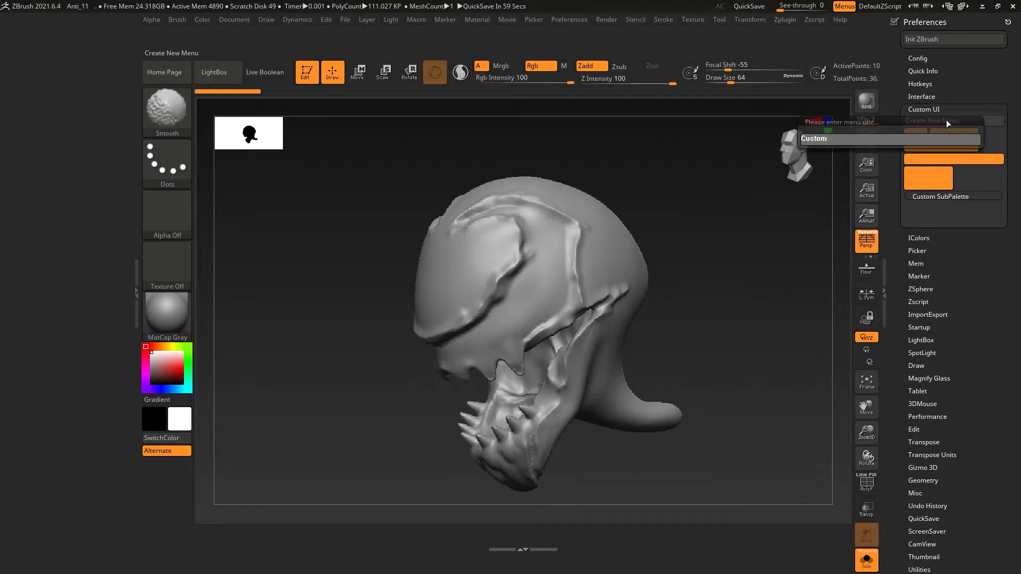
text(ZMenu)
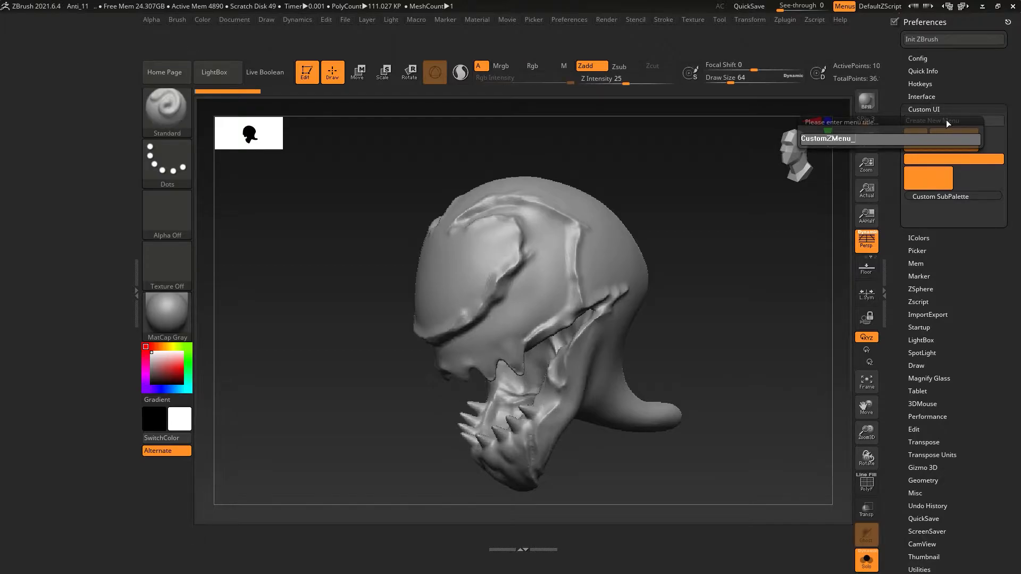
text(00)
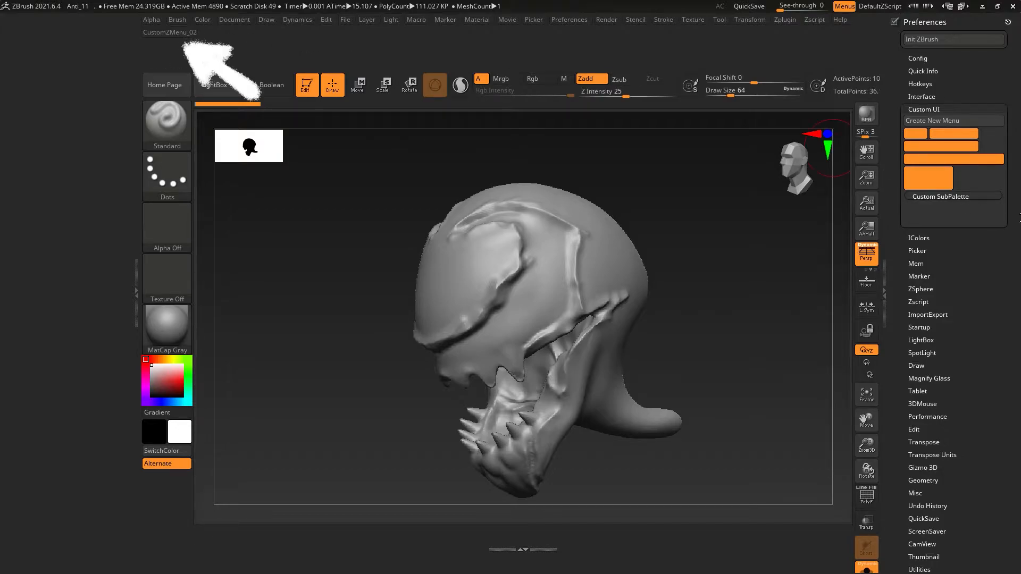
Place CustomZMenu_02 in the menu bar and reassign hotkey 2 to it, confirming the warning.
click(918, 57)
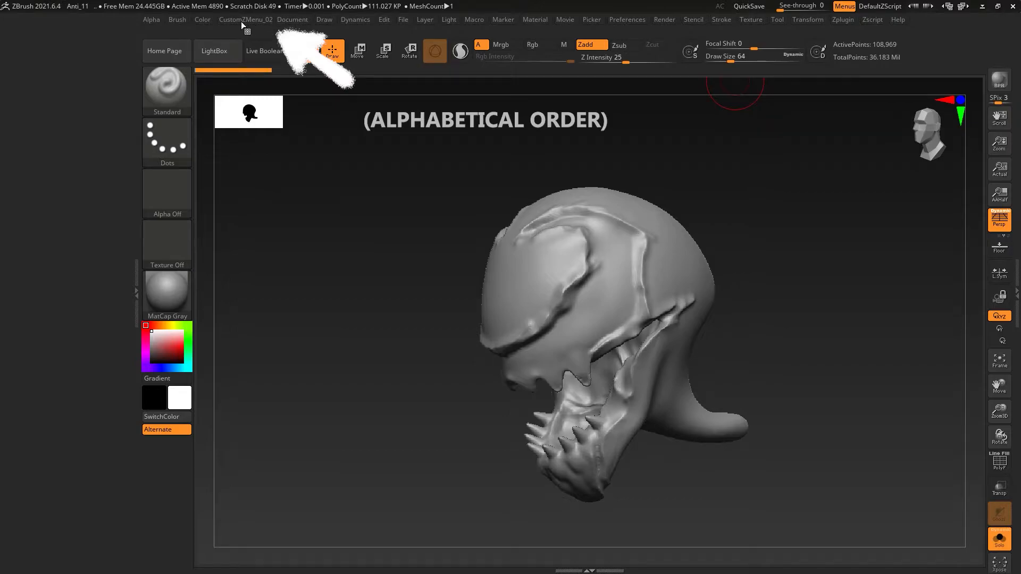
mouse_move(256, 30)
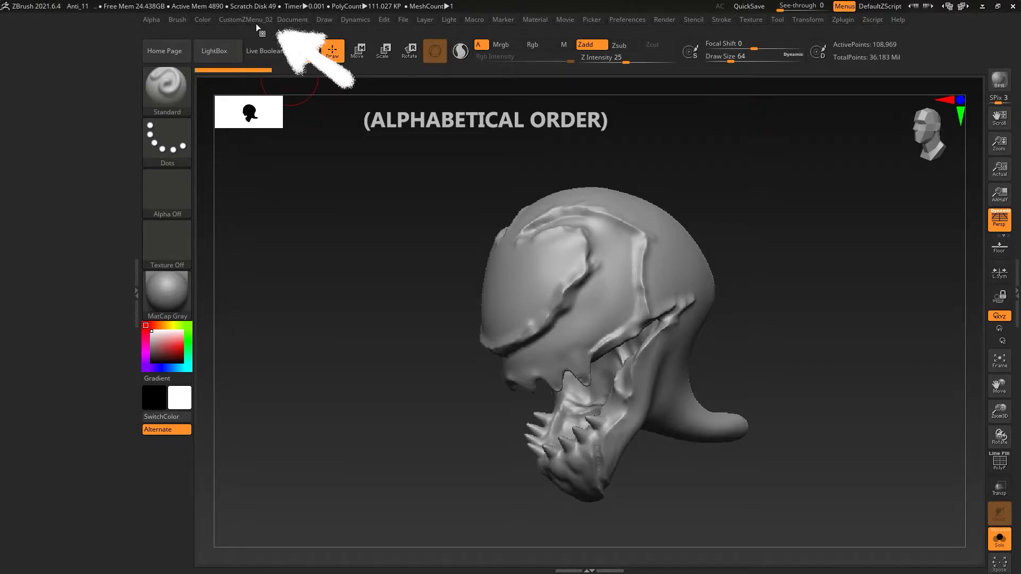
click(306, 51)
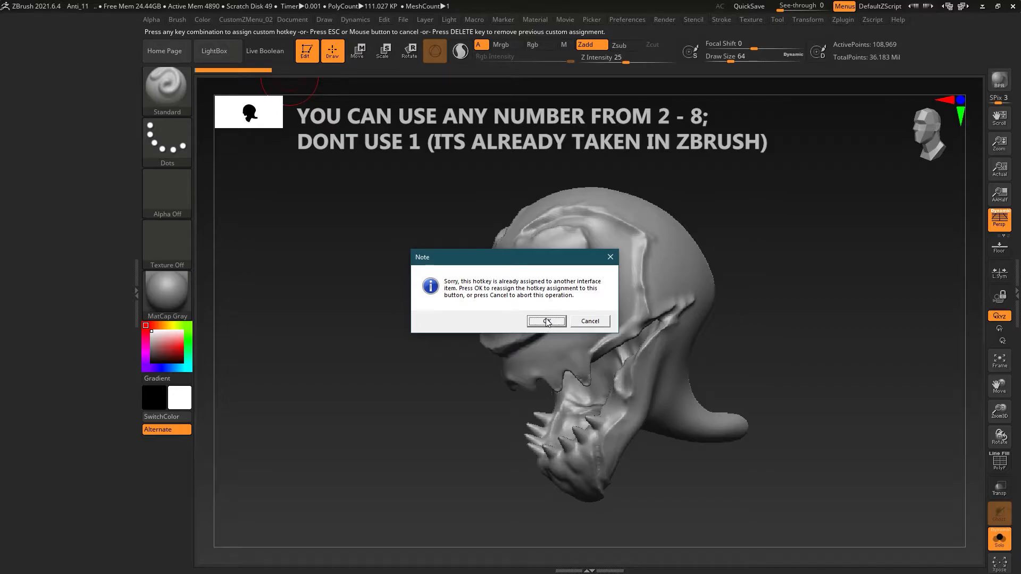
click(543, 321)
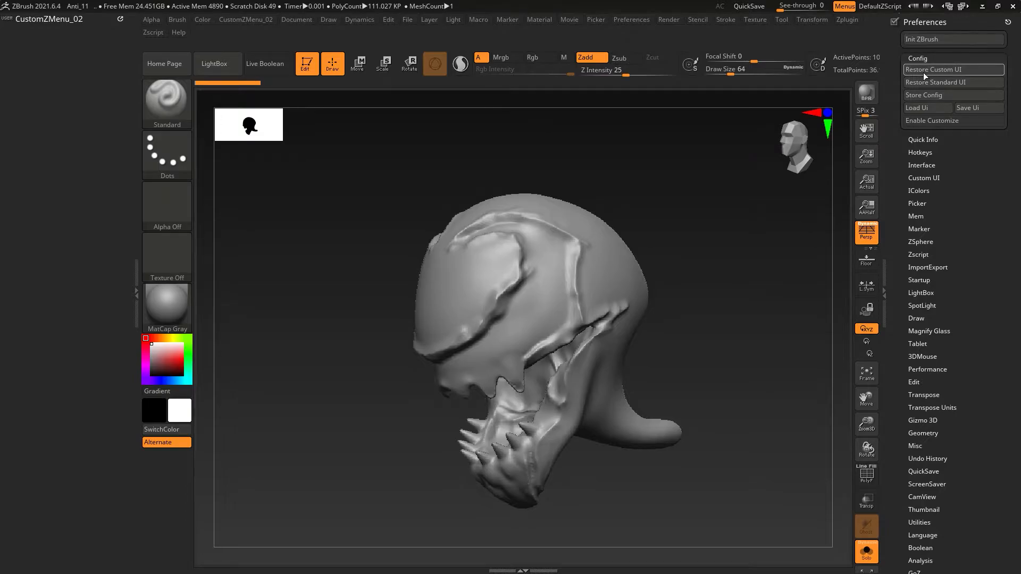
Add an empty Custom SubPalette to CustomZMenu_02 and bring up Tool > Geometry.
click(932, 120)
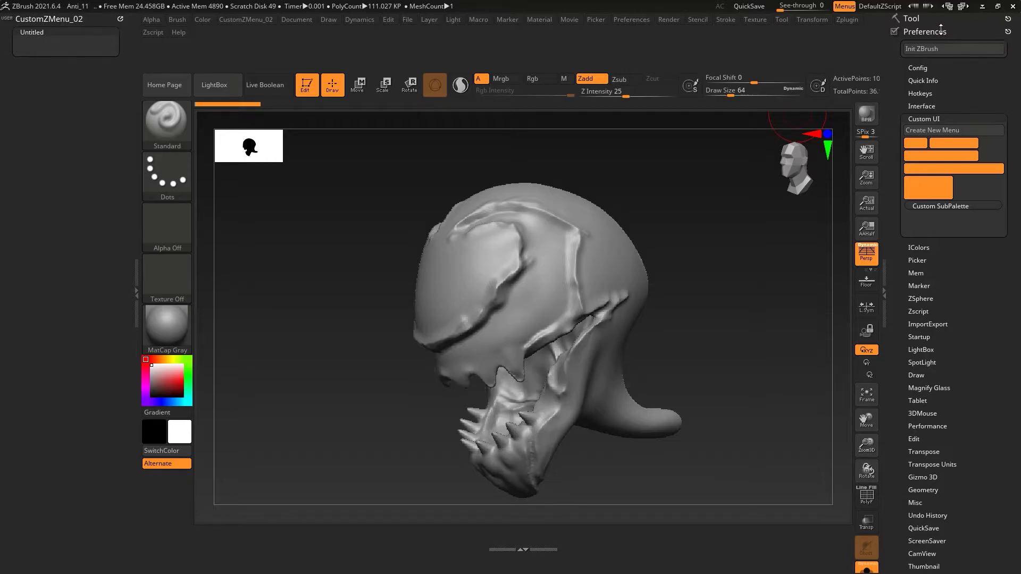
click(781, 19)
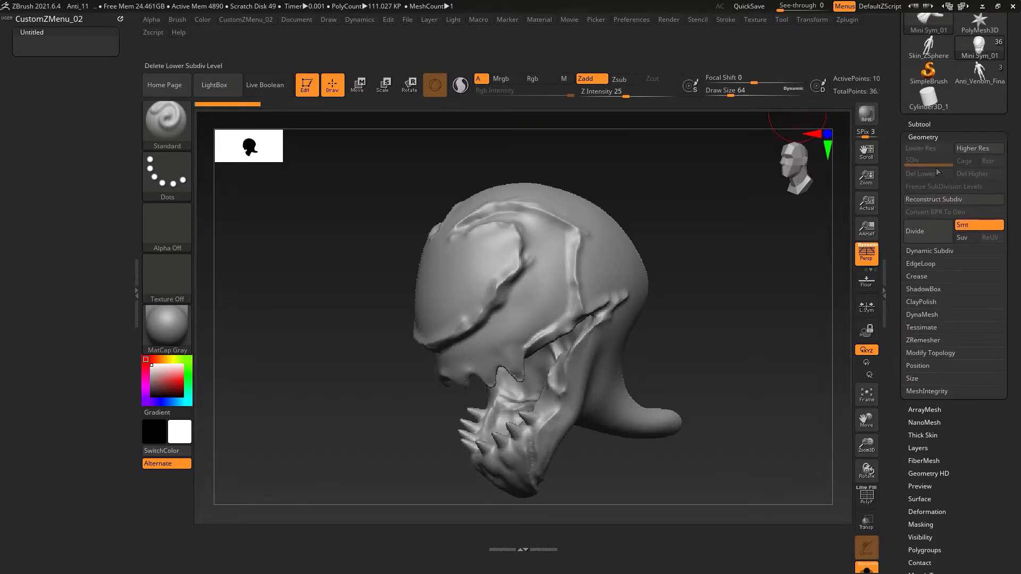
Fill the subpalette with the DynaMesh controls and Resolution slider and retitle it DynaMesh.
click(921, 315)
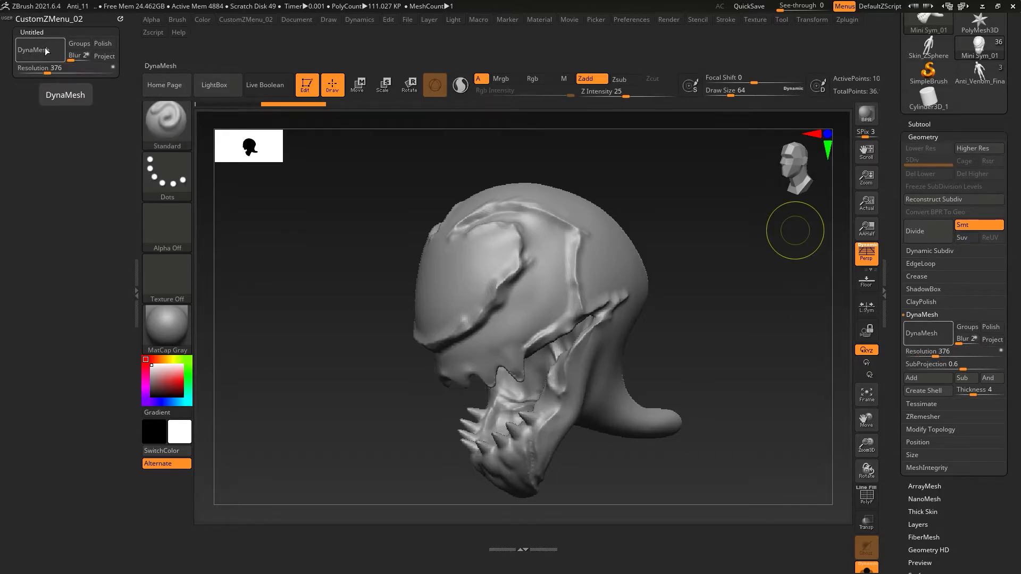
click(31, 32)
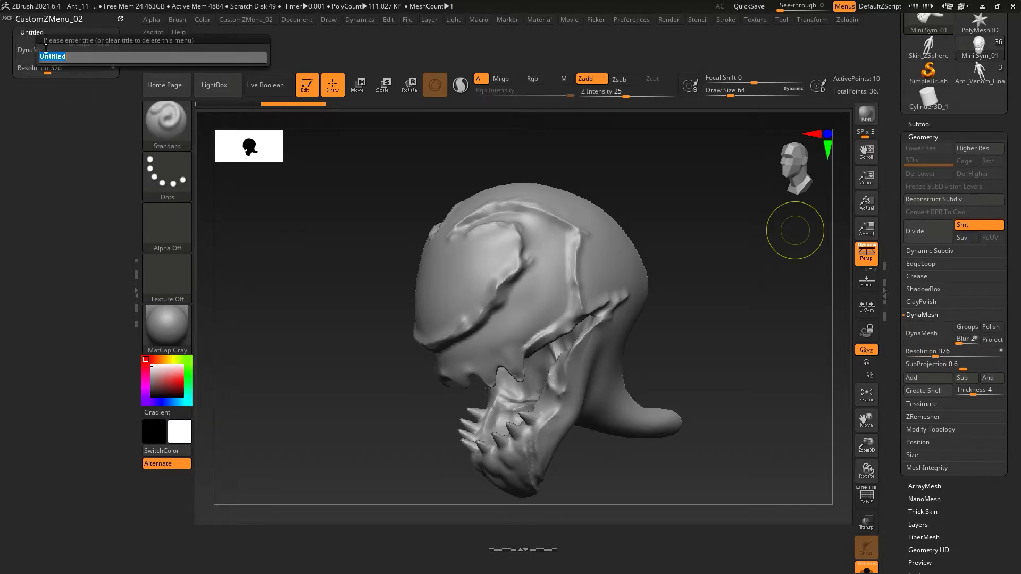
text(Dynam)
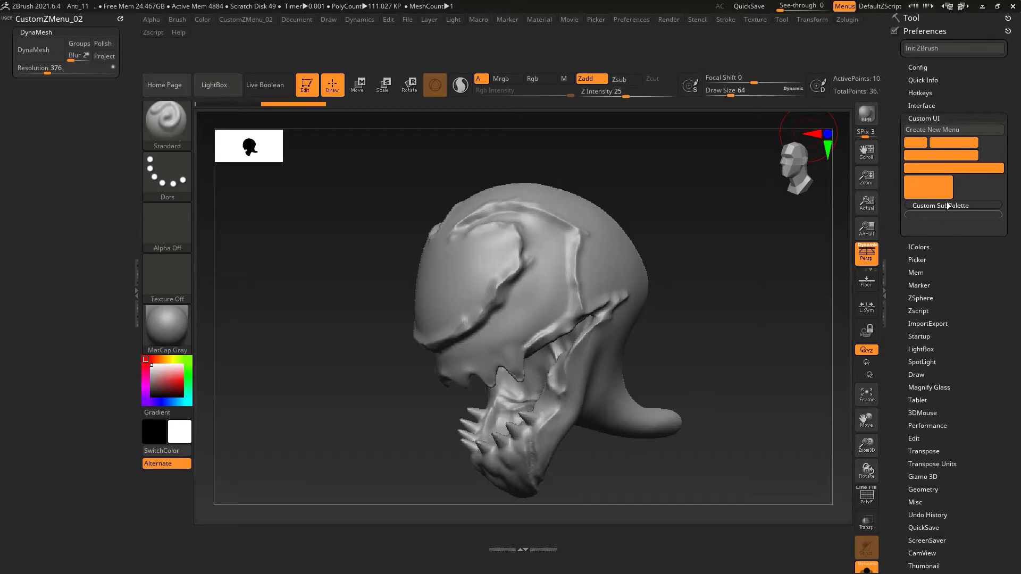
Add a second empty subpalette and bring up the Brush palette to pick brushes for it.
click(532, 78)
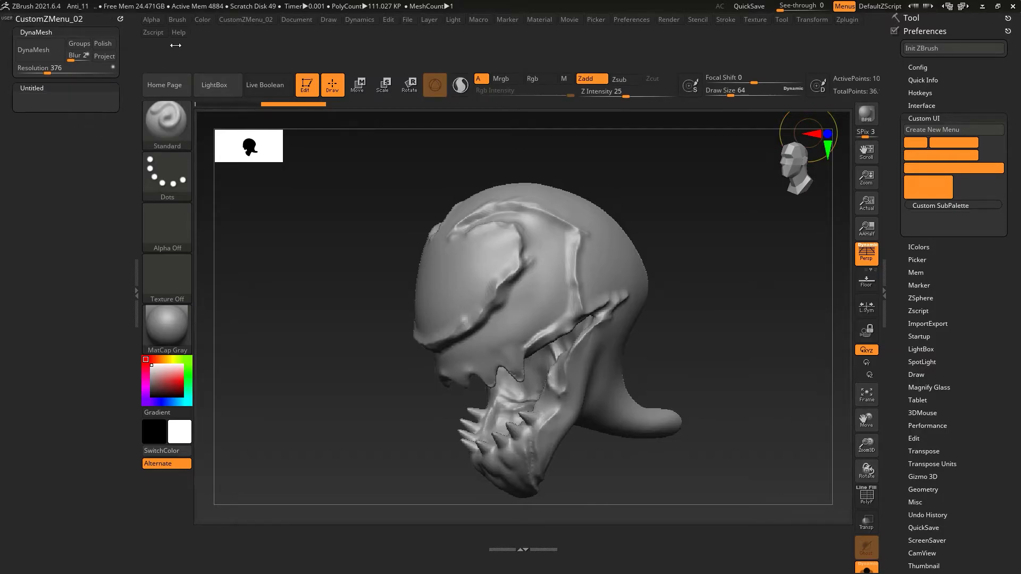
click(177, 19)
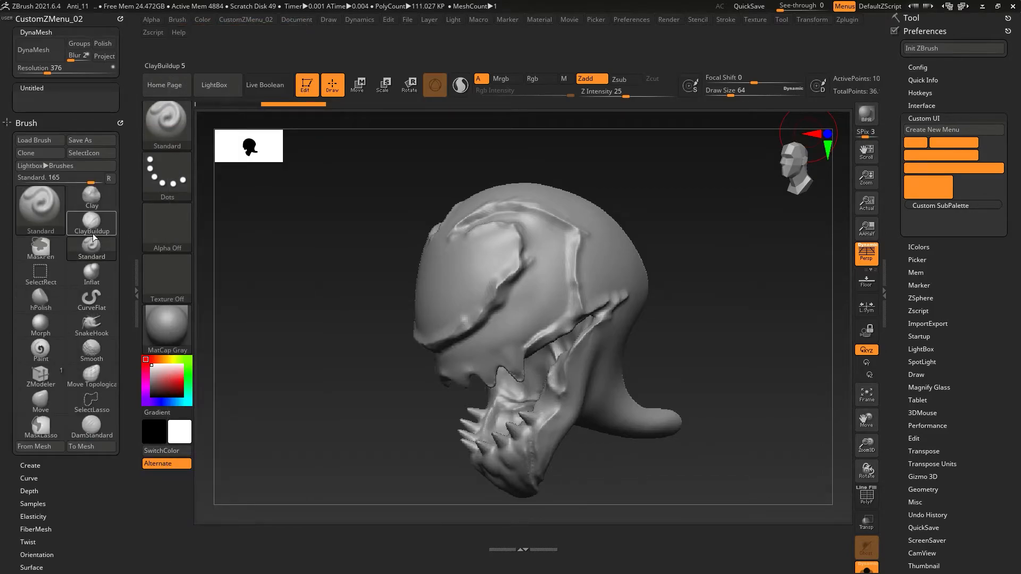
mouse_move(91, 225)
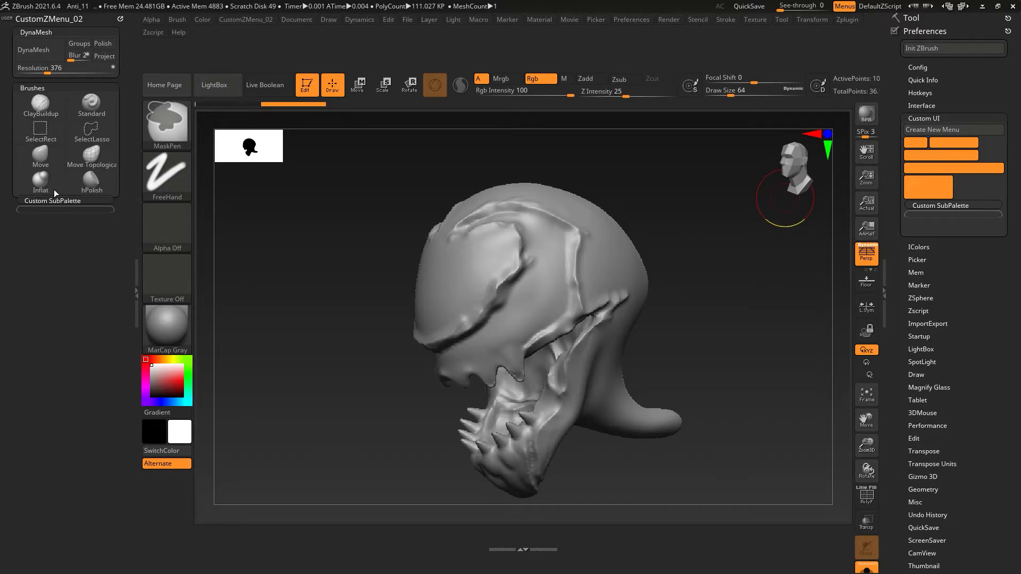
Add a third subpalette holding Mirror, Mirror And Weld and Del Hidden from Tool > Geometry.
click(91, 135)
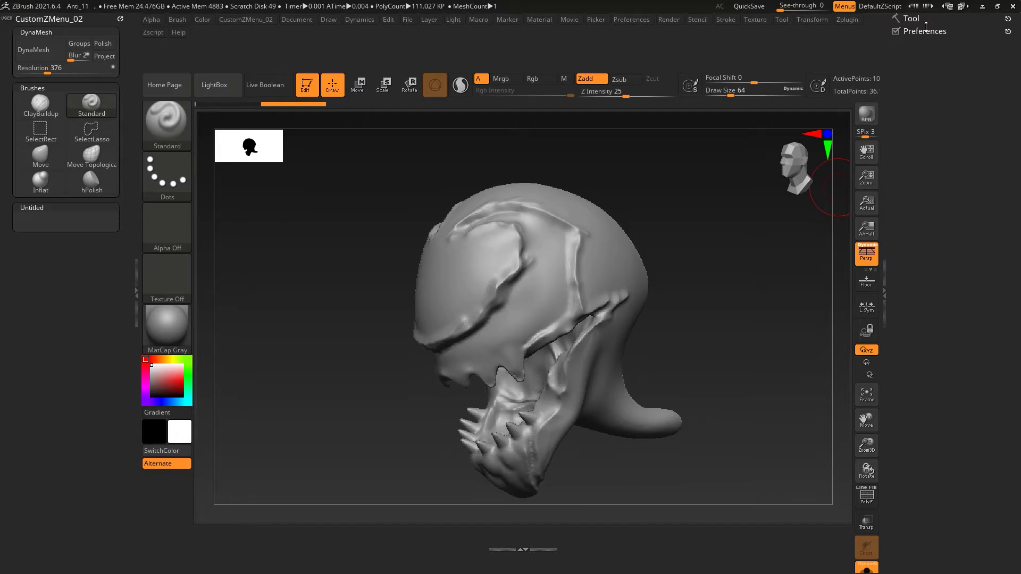
click(923, 24)
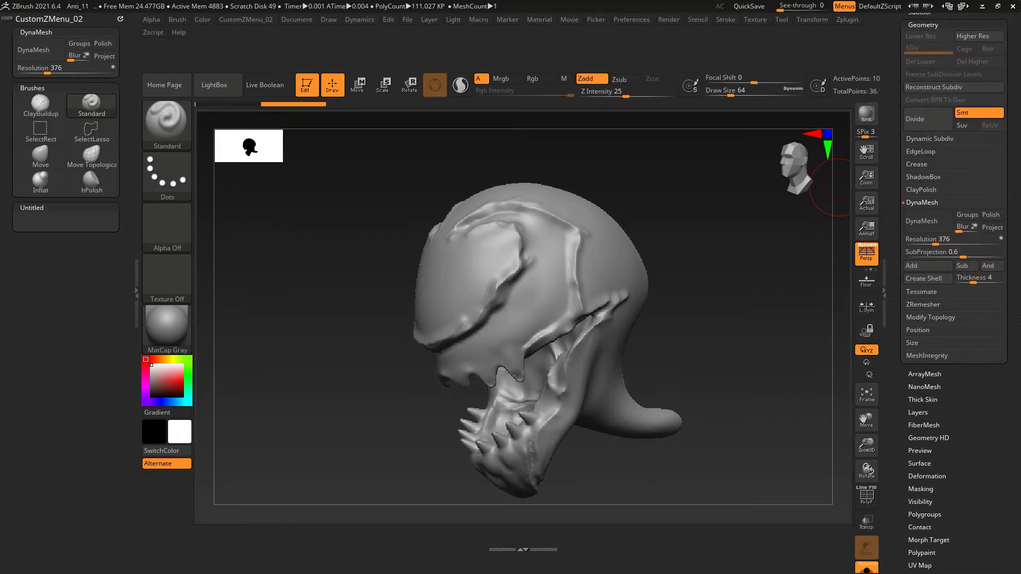
scroll(down, 3)
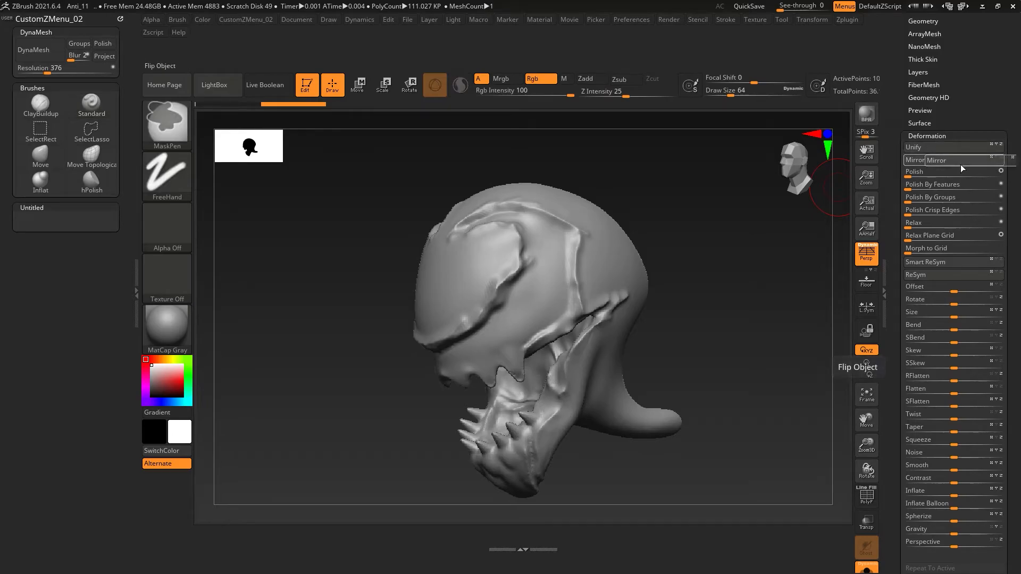
click(933, 159)
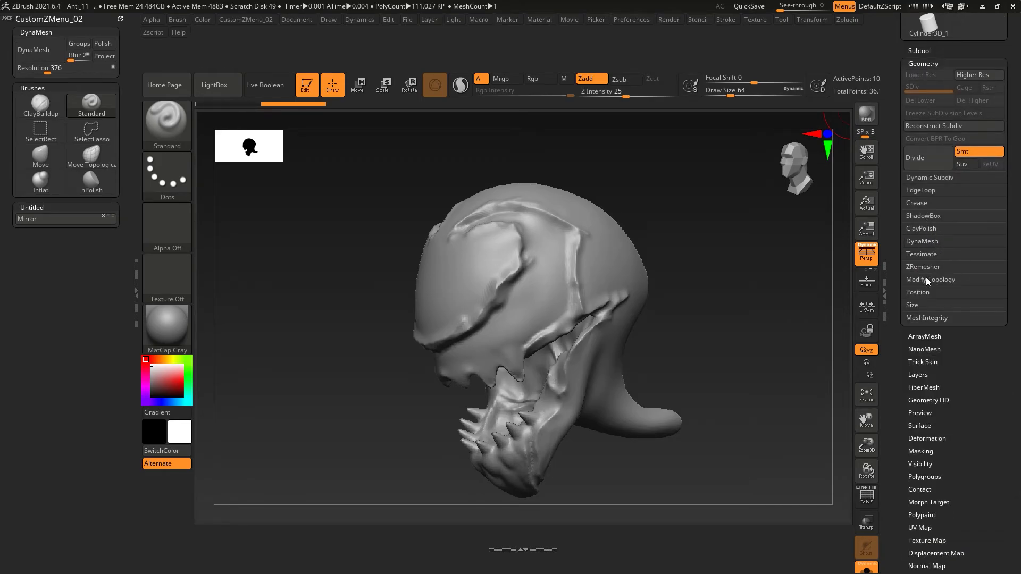
click(930, 280)
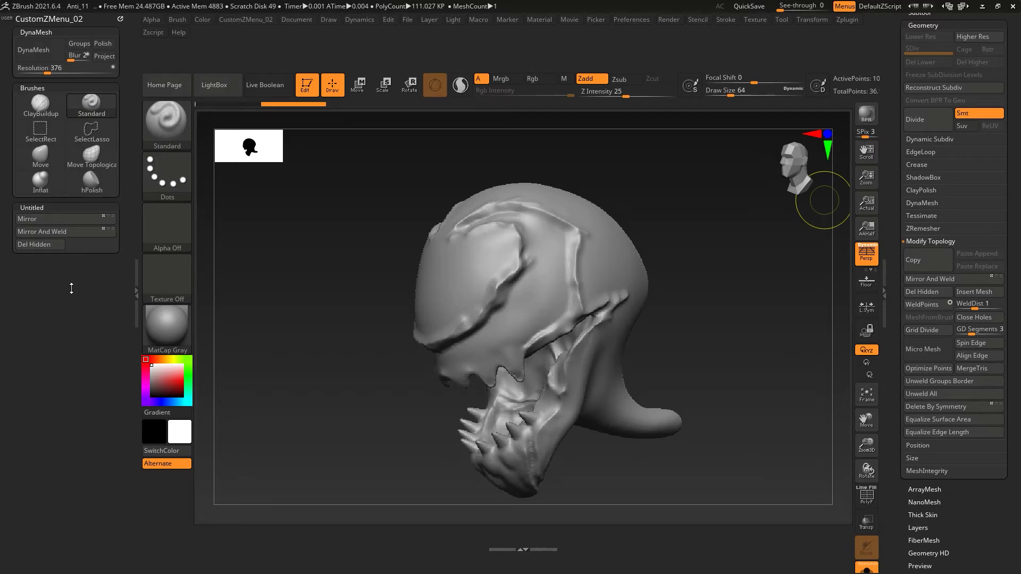
Close the side trays and orbit the head sculpt on the full-width canvas.
drag(823, 202, 772, 337)
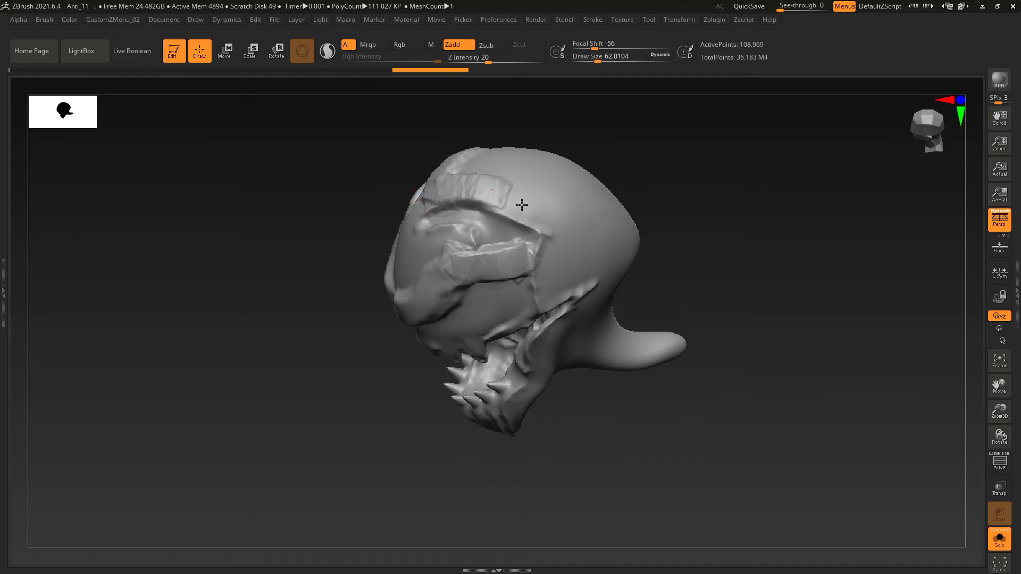
drag(521, 205, 630, 251)
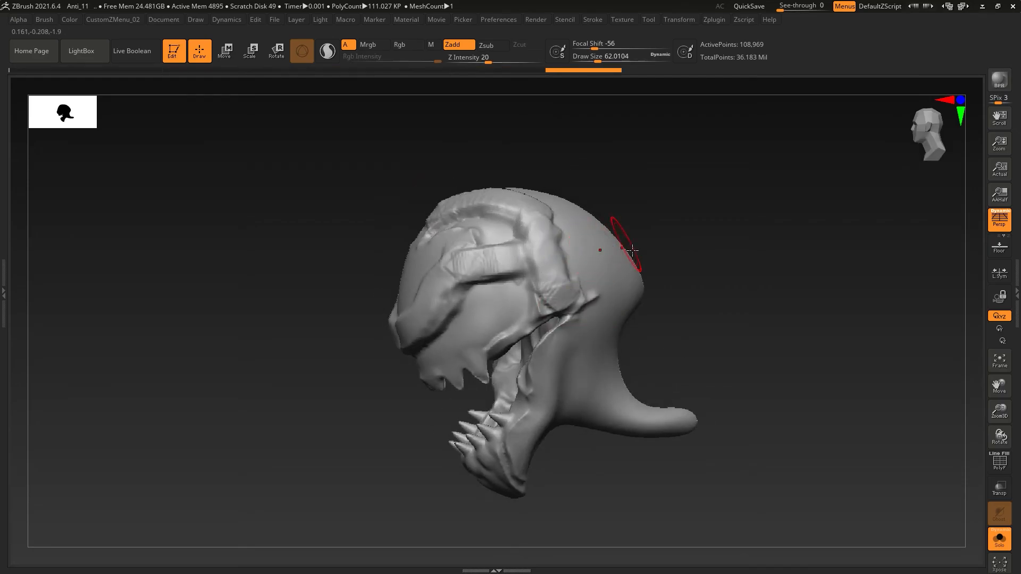
Save the interface layout as a UI config file named Custom in the ZStartup folder.
click(499, 19)
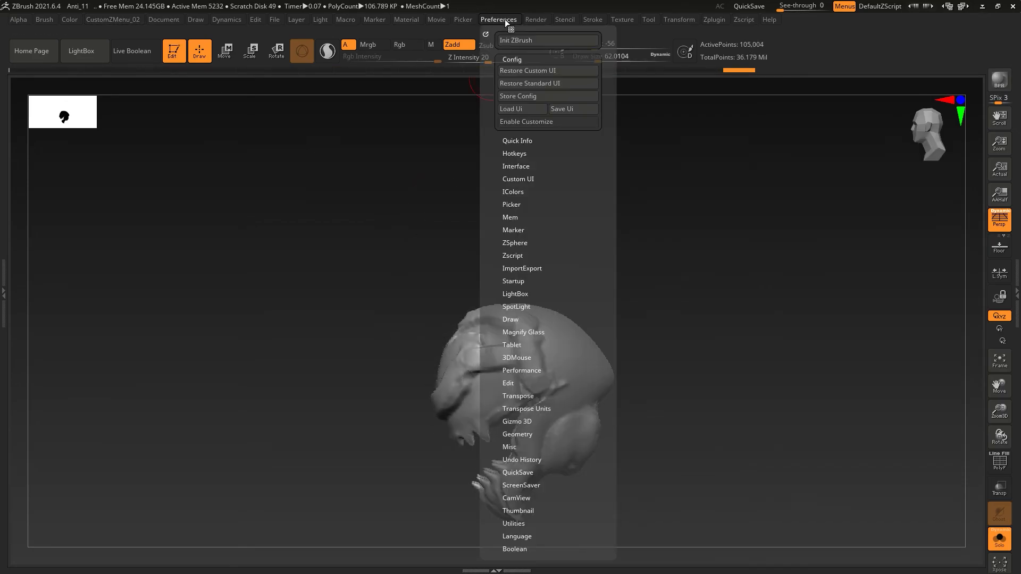
click(572, 109)
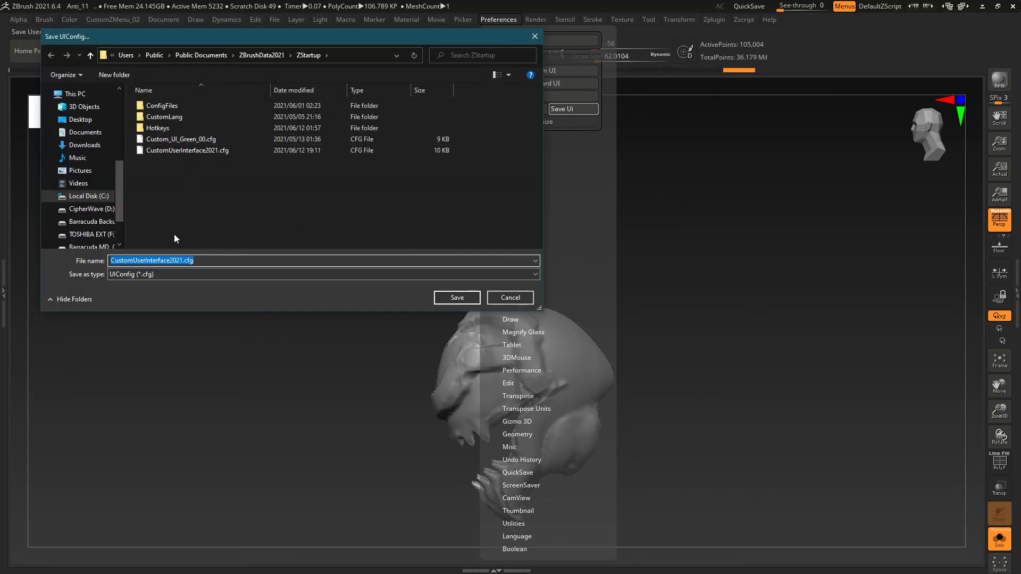
text(C)
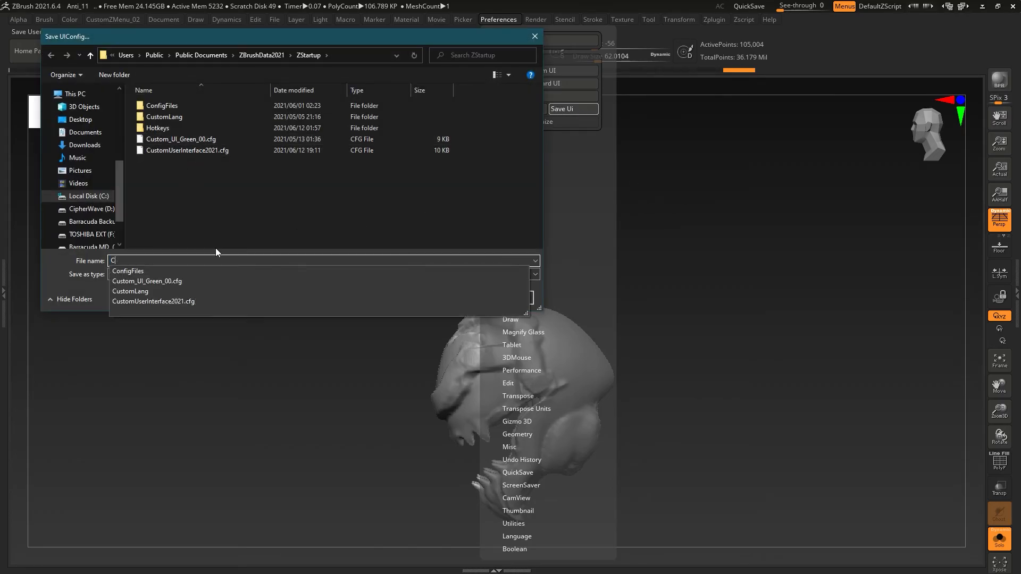
text(ustom)
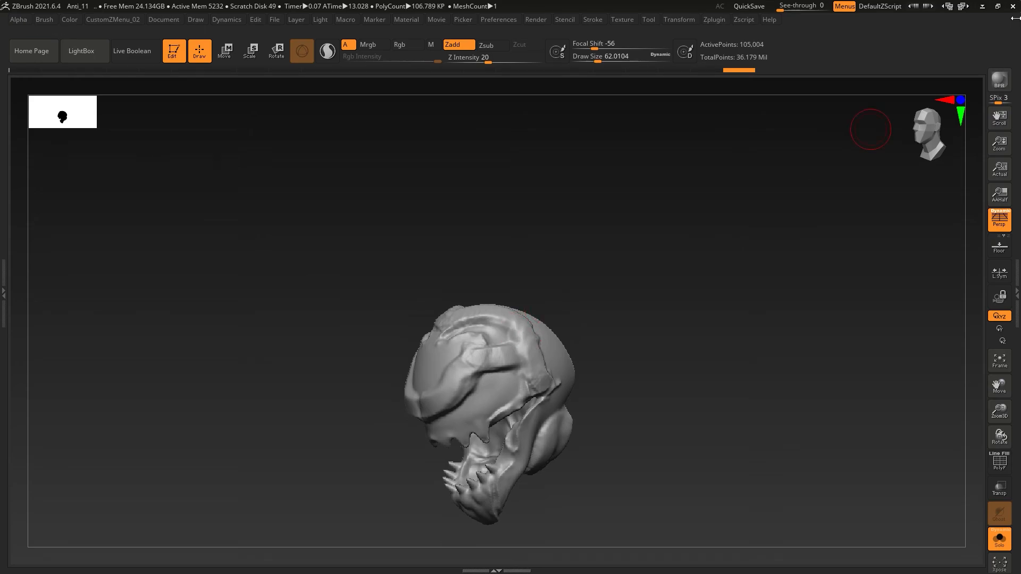
Begin quitting ZBrush and decline saving the project, reaching the hotkeys prompt.
click(1012, 6)
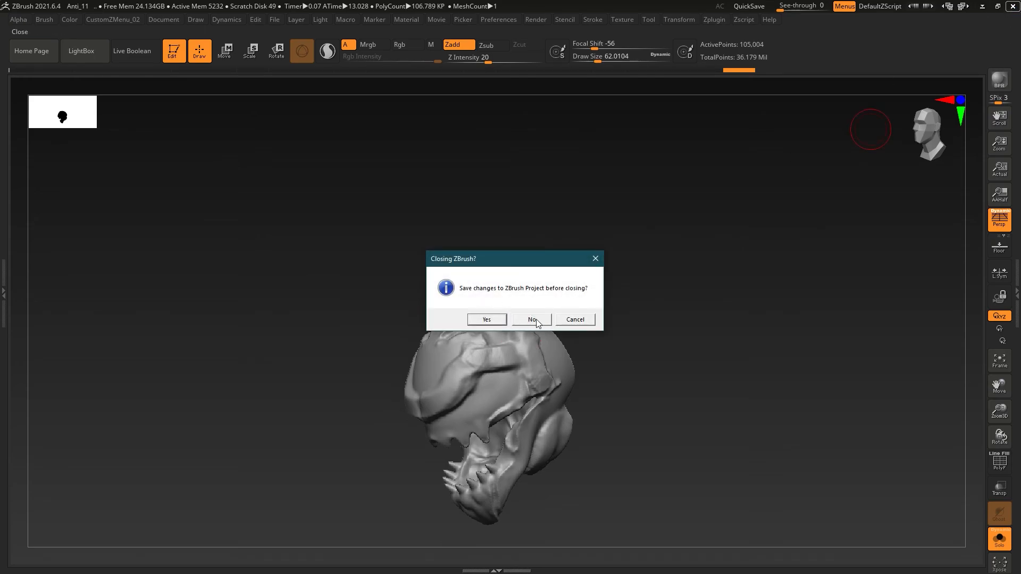
click(528, 320)
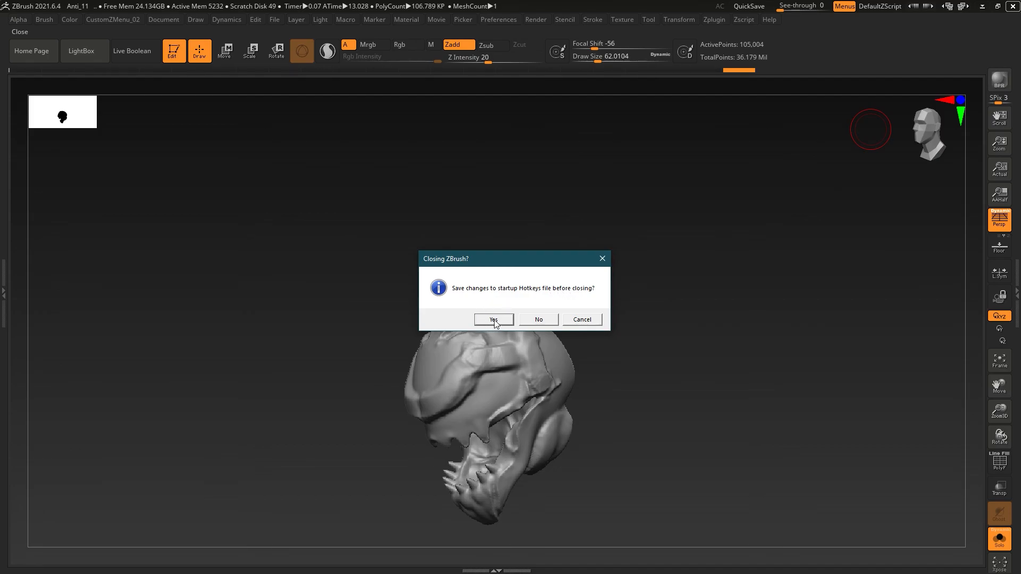
mouse_move(543, 325)
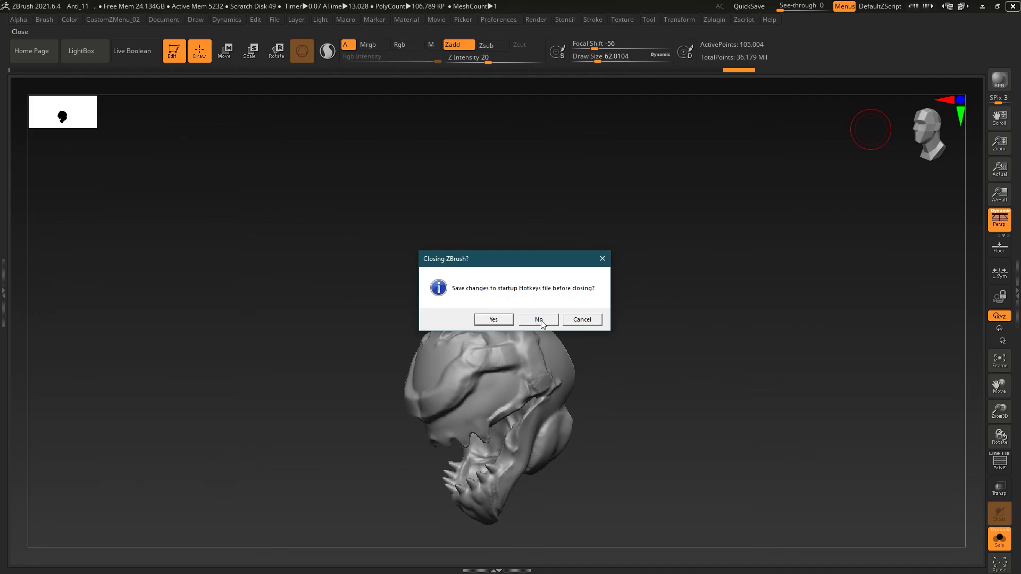